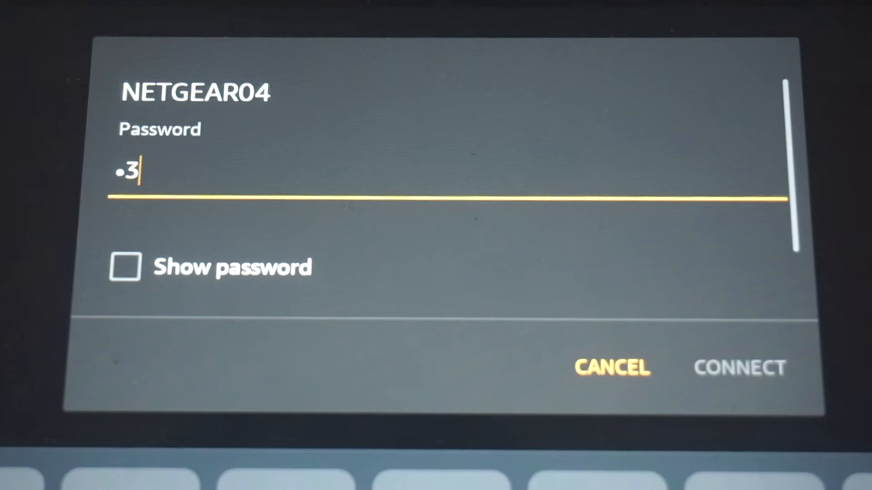
# Join the NETGEAR04 WiFi network on the Android TV with the entered password
pyautogui.click(739, 368)
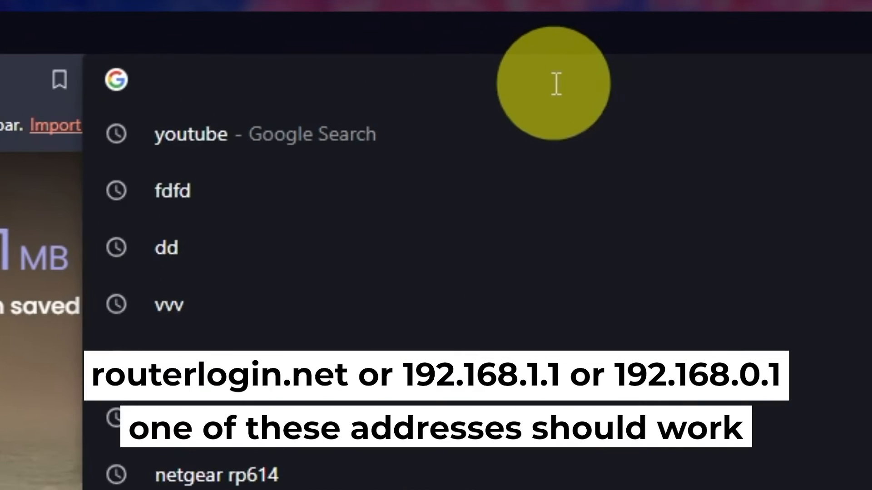
# Load the router setup page at 192.168.1.1 in the browser
pyautogui.write('192.168.1.1')
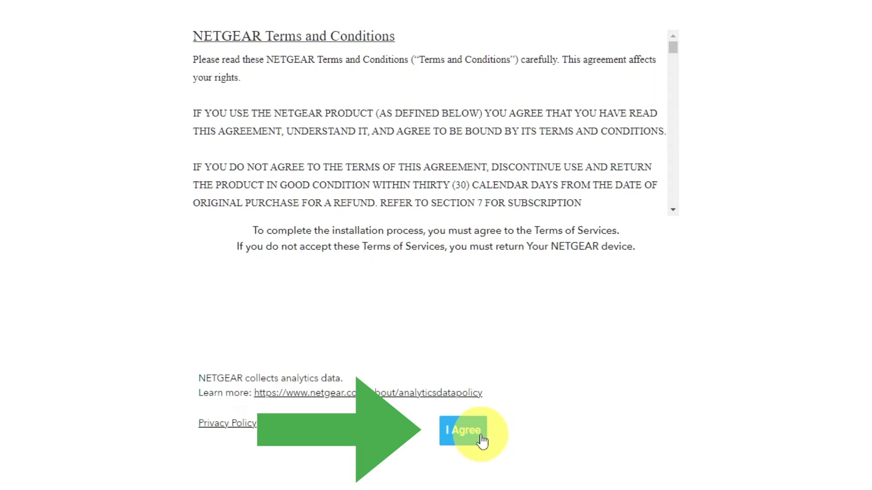
# Agree to the NETGEAR terms and continue past the Welcome and Internet-detected screens
pyautogui.click(463, 430)
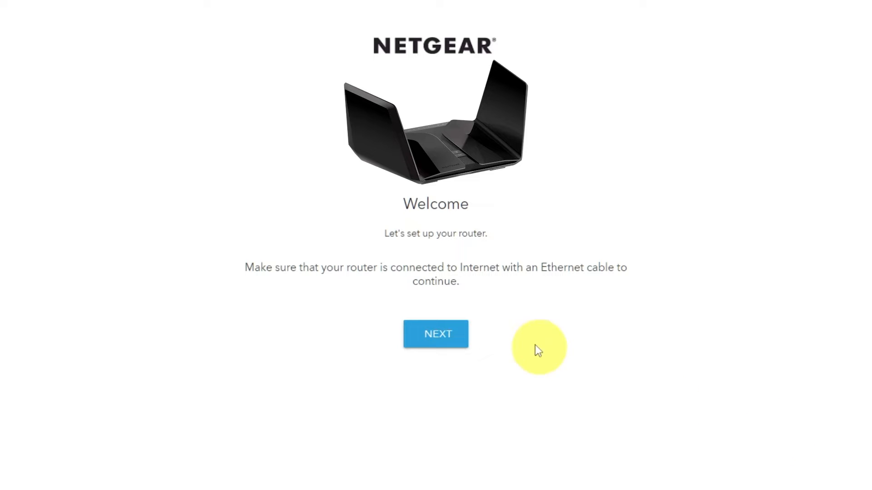
pyautogui.click(434, 333)
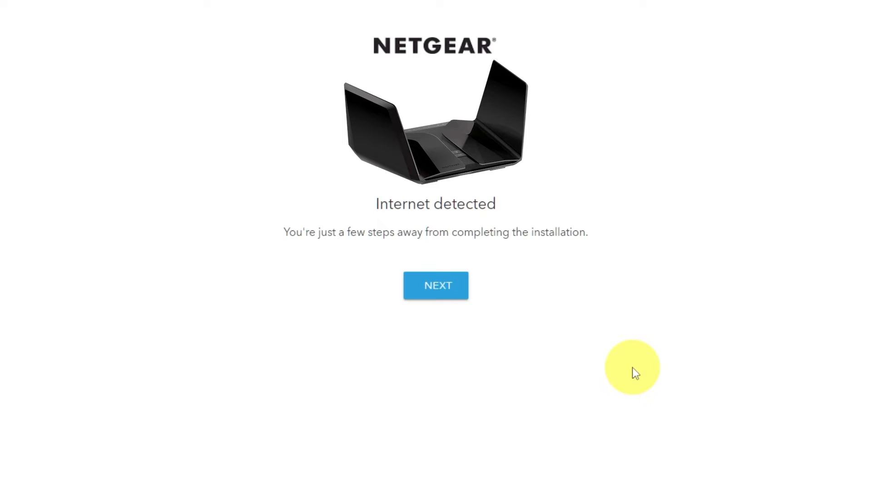
pyautogui.click(435, 285)
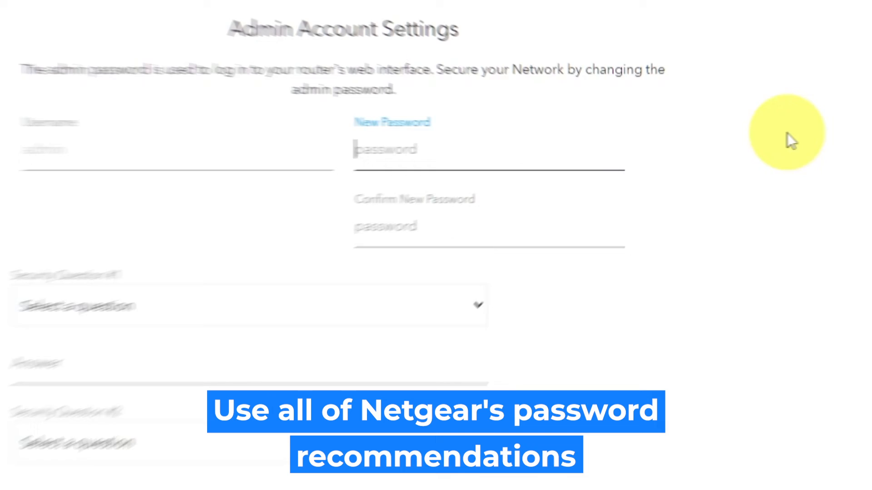
# Enter a new admin password meeting all requirements and confirm it
pyautogui.write('a')
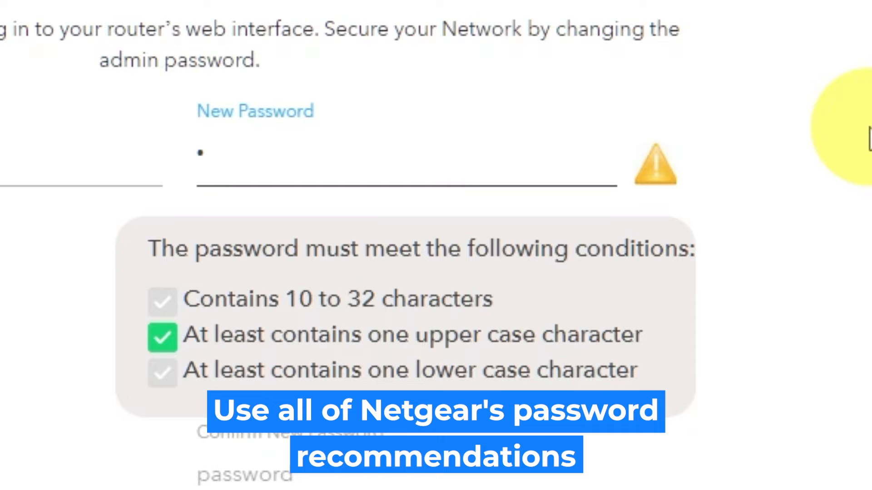
pyautogui.write('a')
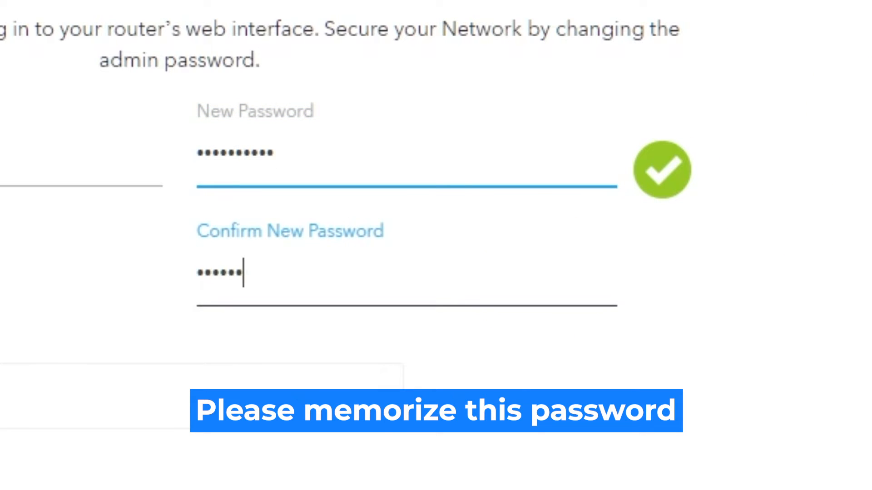
pyautogui.write('••••')
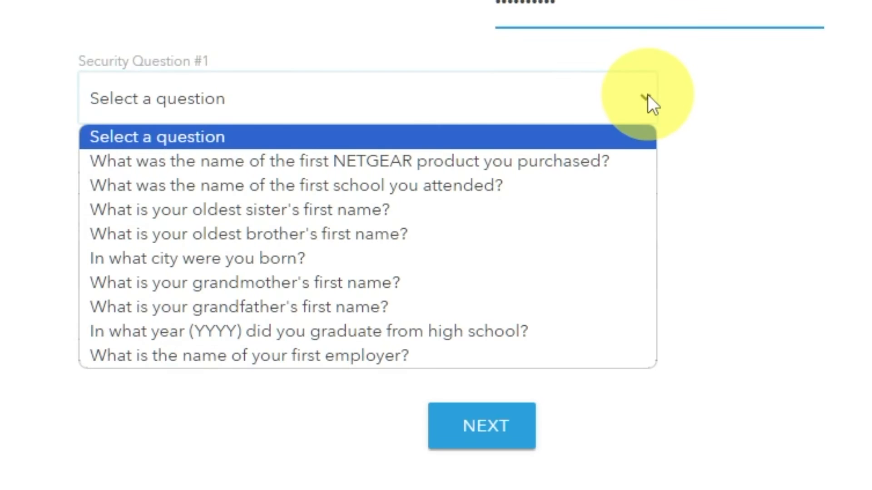
# Pick the first-product and best-friend security questions, answer 999 and bob, and submit the admin account
pyautogui.click(352, 162)
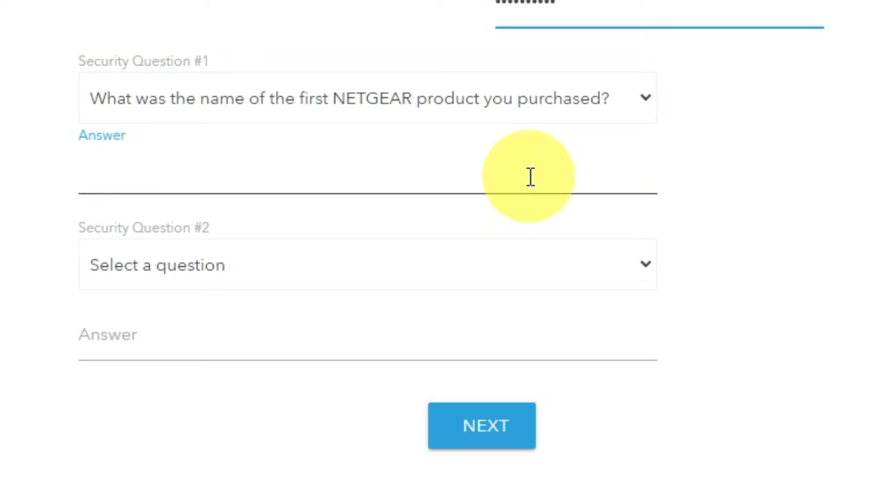
pyautogui.write('999')
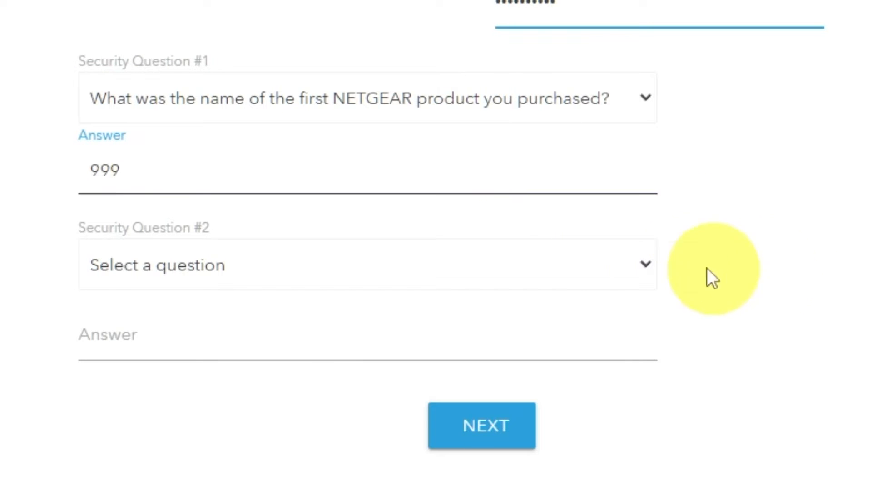
pyautogui.click(366, 264)
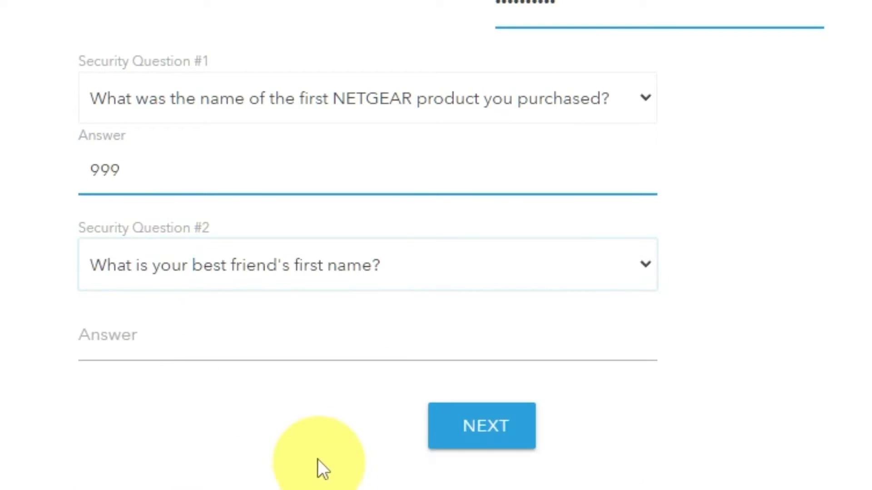
pyautogui.write('bob')
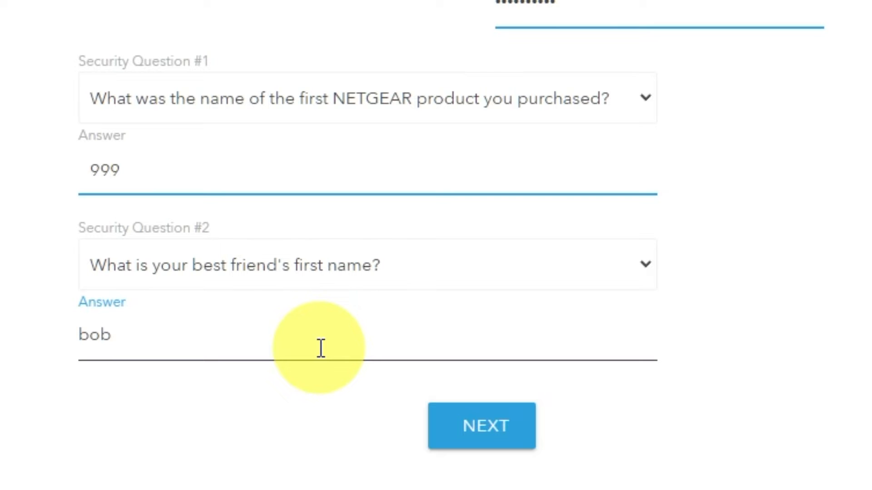
pyautogui.click(481, 425)
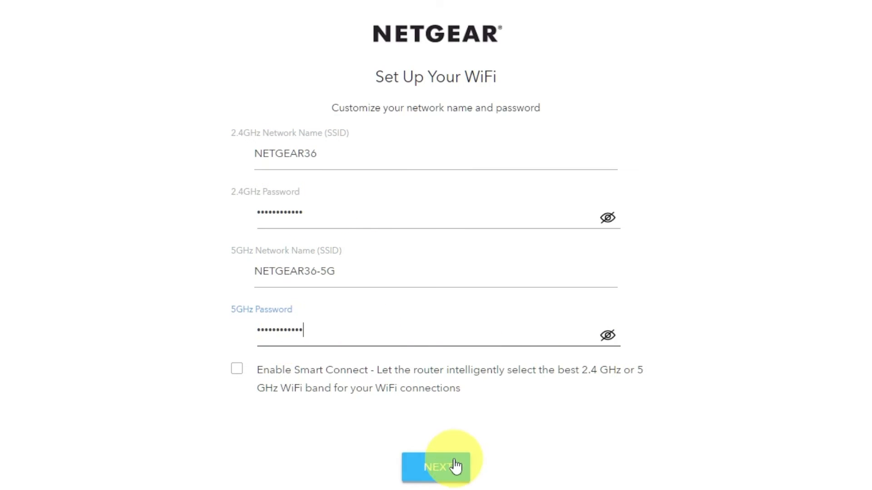
# Save the NETGEAR36 and NETGEAR36-5G network names and passwords
pyautogui.click(435, 467)
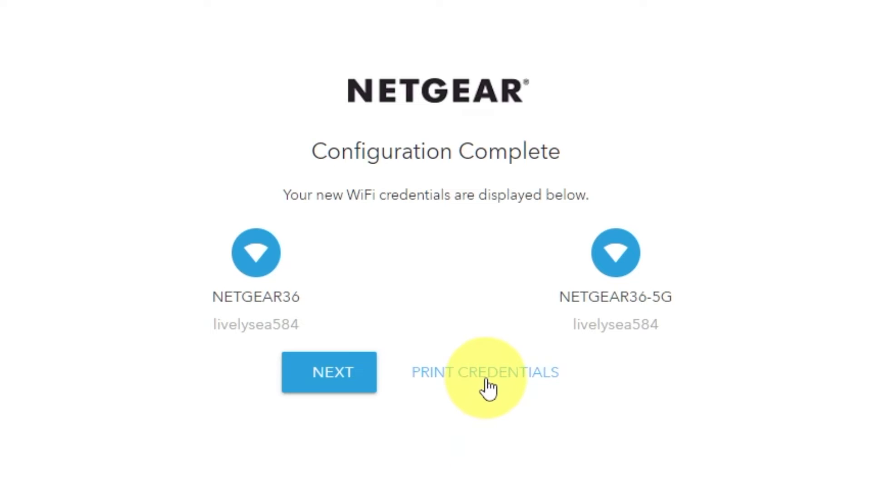
pyautogui.moveTo(362, 451)
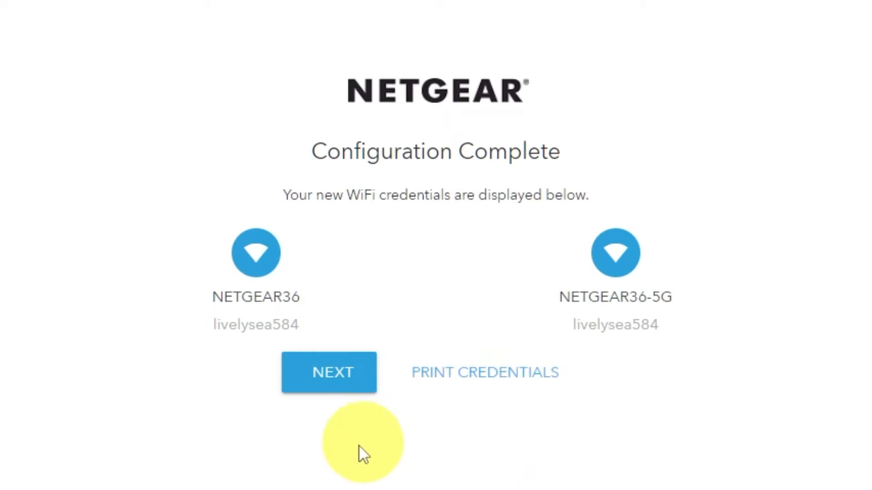
# Continue past the credentials summary and the firmware check reporting V1.0.14.134 is current
pyautogui.click(328, 372)
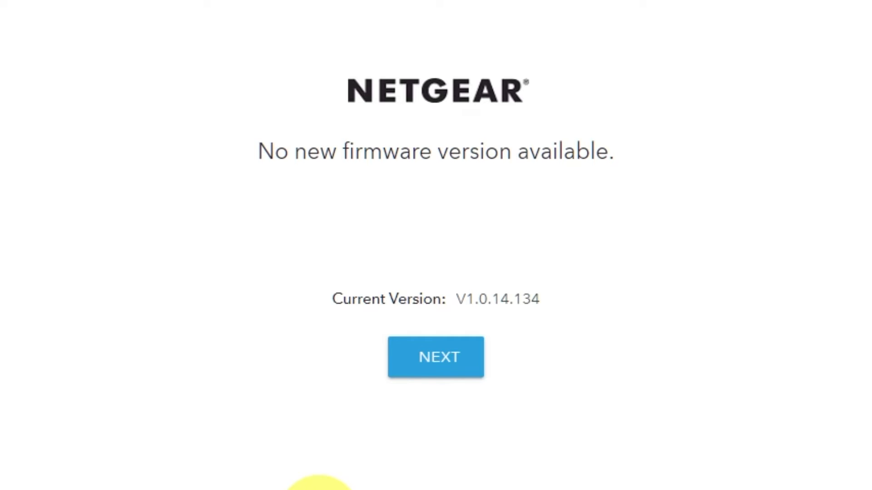
pyautogui.click(435, 357)
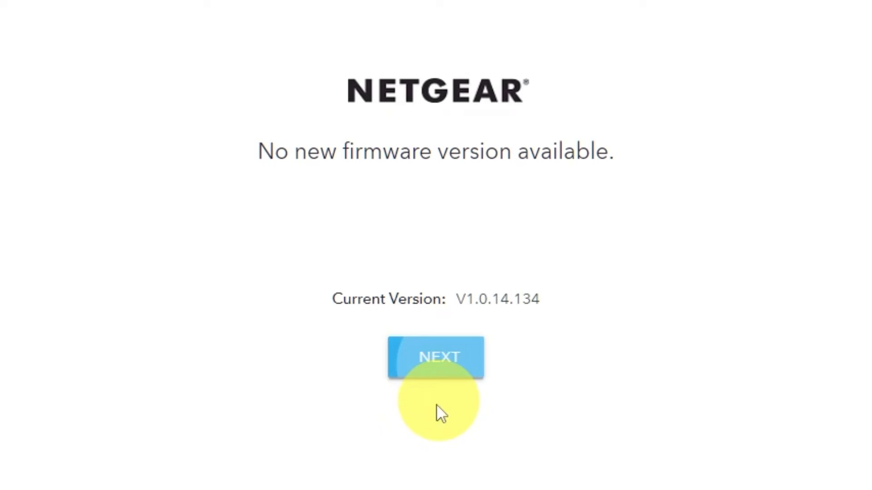
pyautogui.click(435, 358)
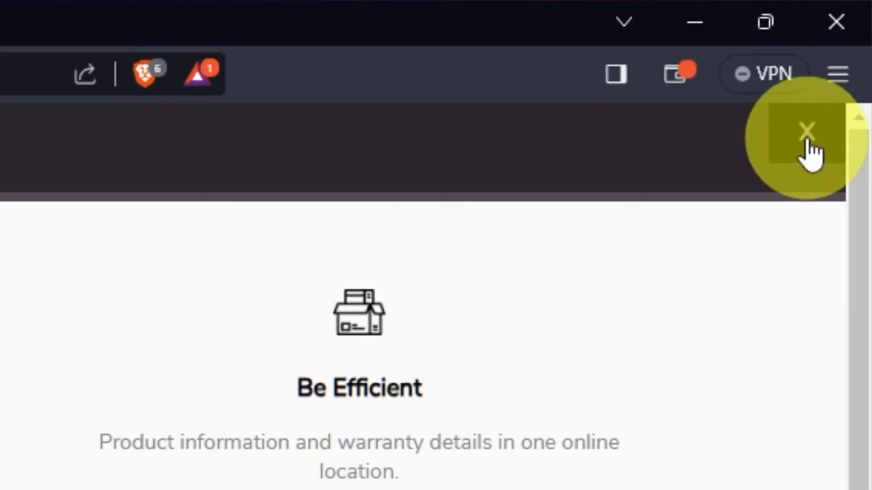
# Close the Be Efficient product-registration overlay
pyautogui.click(808, 130)
pyautogui.write('192.1')
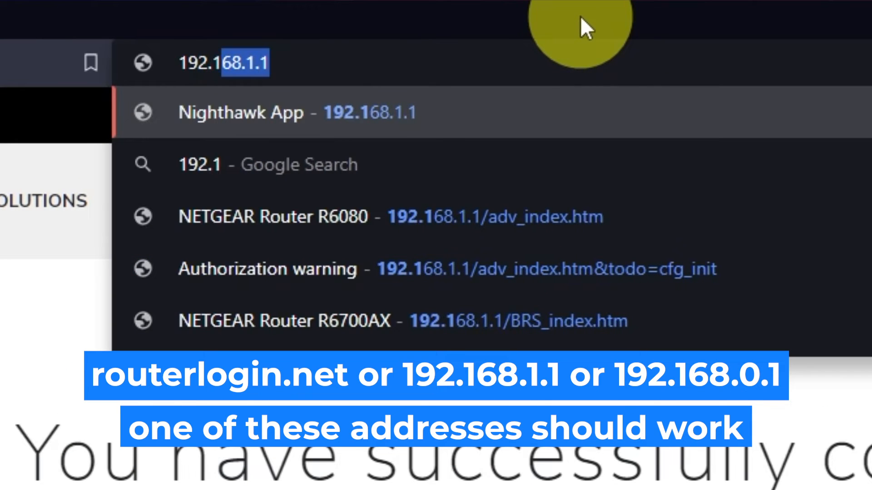
# Reload 192.168.1.1 and sign in as admin with the new password
pyautogui.press('Enter')
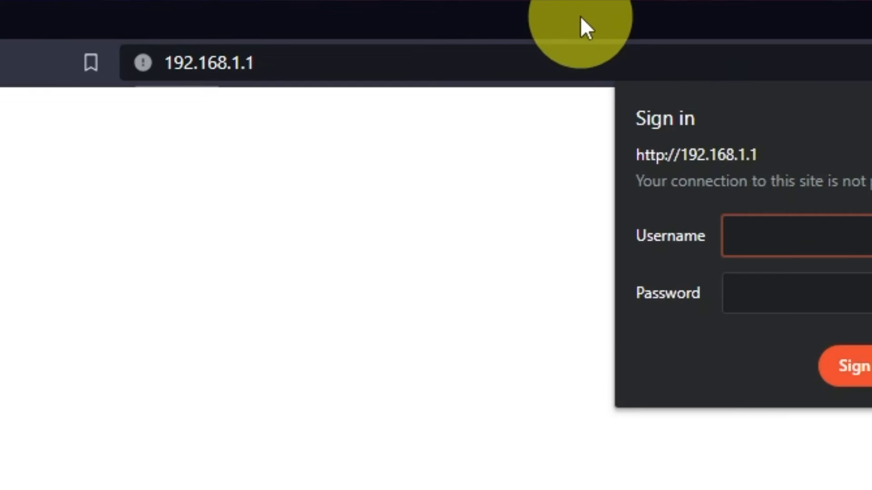
pyautogui.write('admin')
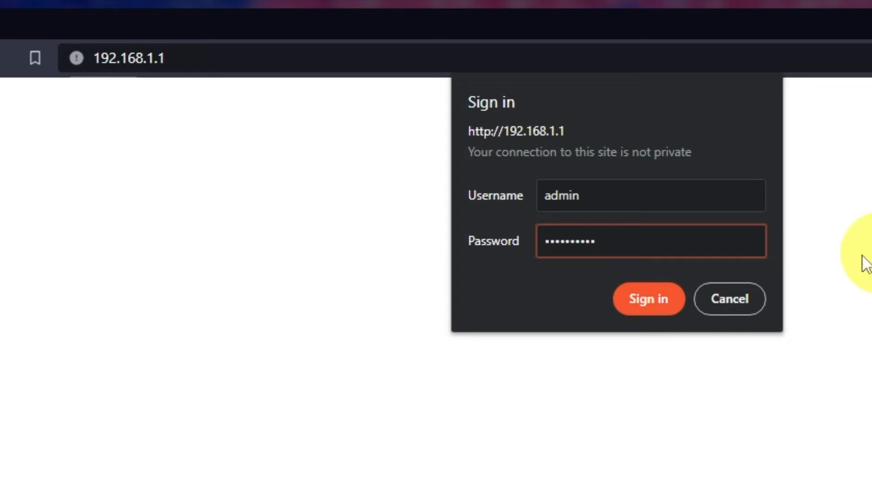
pyautogui.click(649, 298)
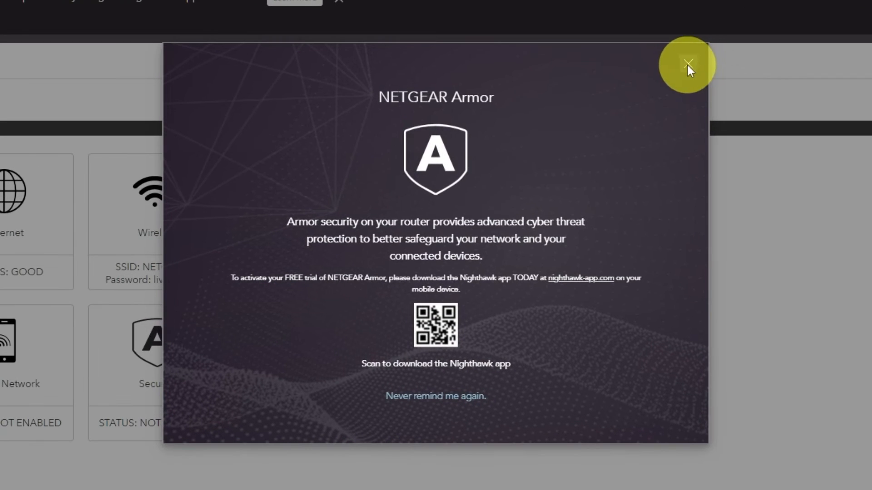
# Close the NETGEAR Armor popup and switch to the ADVANCED settings tab
pyautogui.click(689, 64)
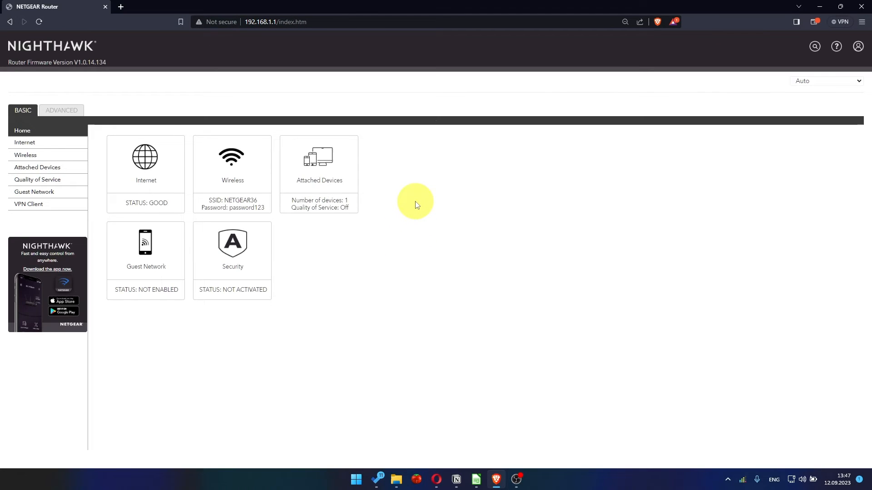
pyautogui.click(828, 80)
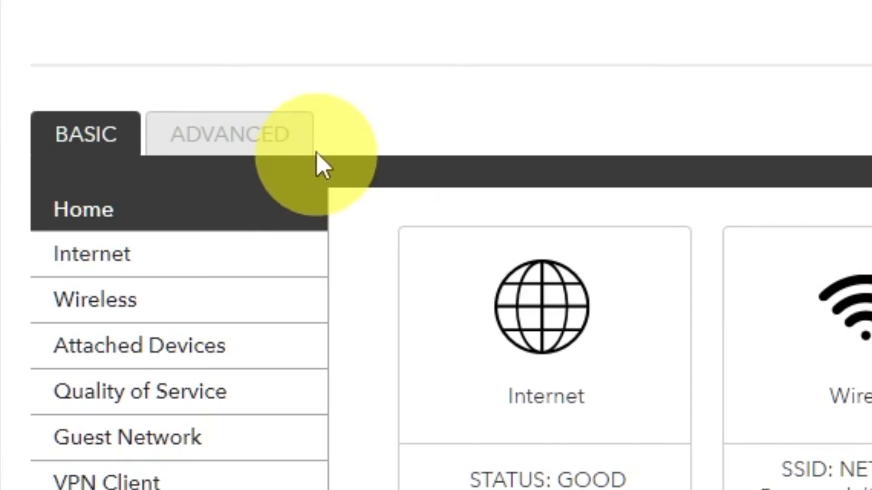
pyautogui.click(228, 133)
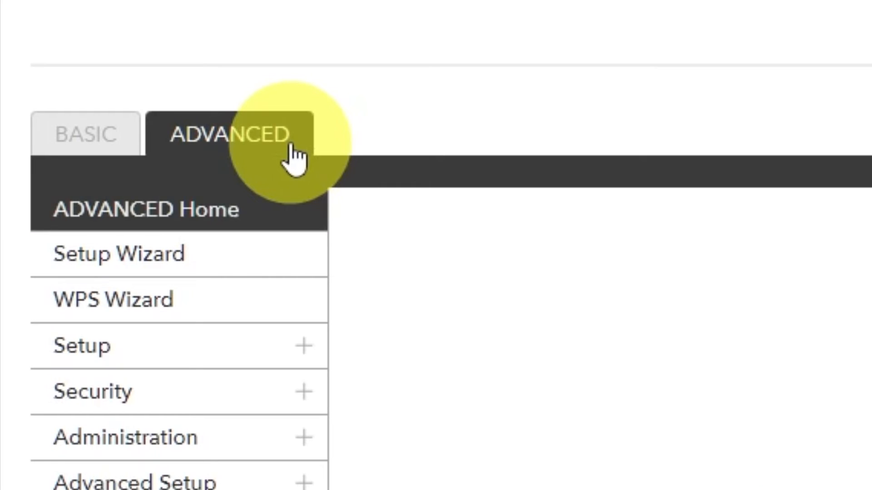
# From ADVANCED, run Setup Wizard answering 'No. I want to configure the router myself.' and continue
pyautogui.click(228, 133)
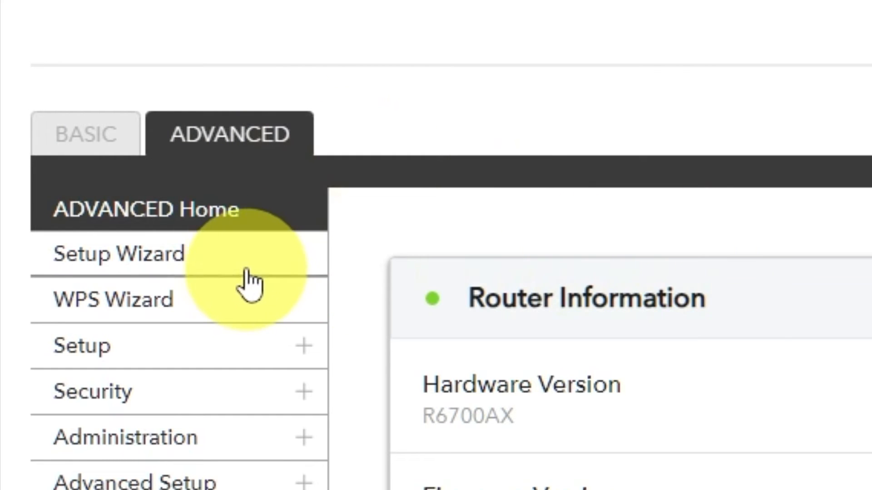
pyautogui.click(117, 255)
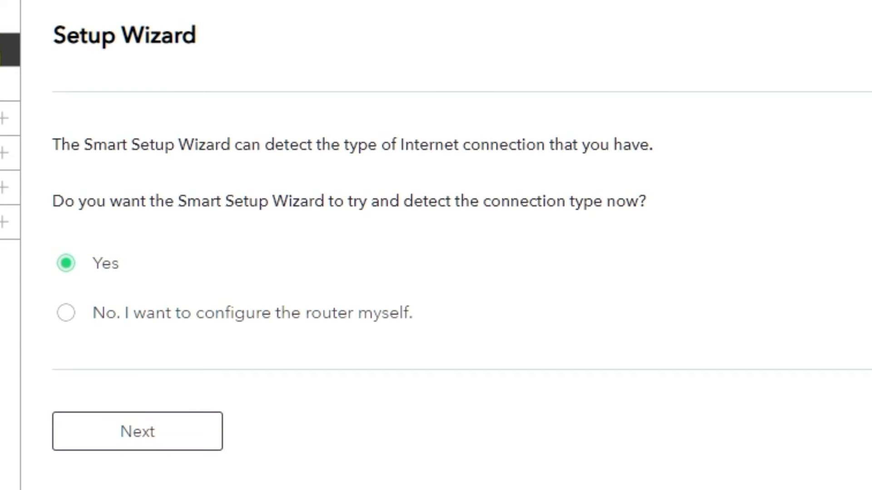
pyautogui.click(65, 312)
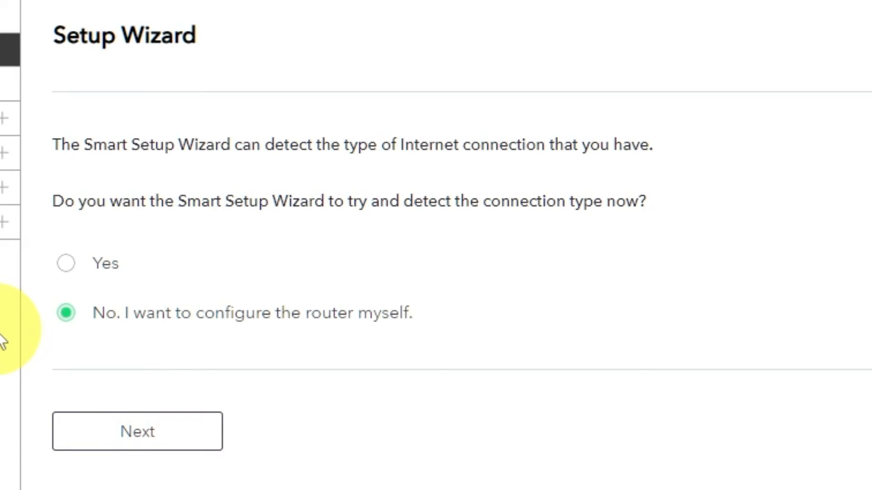
pyautogui.click(137, 431)
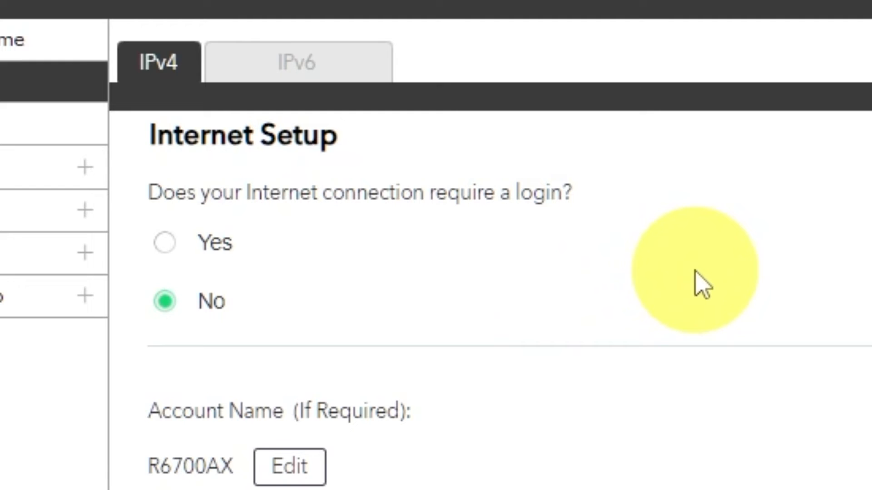
# Apply Internet Setup with Login No, dynamic ISP IP, DNS automatically from ISP and default MAC
pyautogui.scroll(-3)
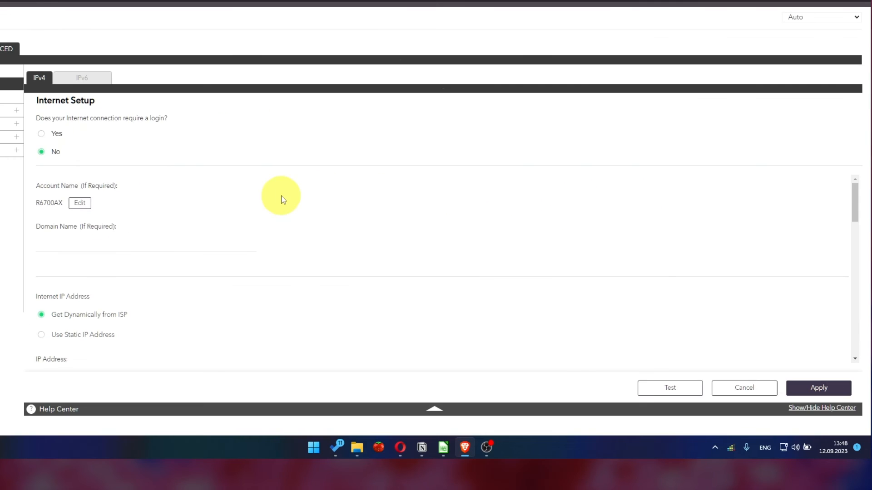
pyautogui.scroll(-3)
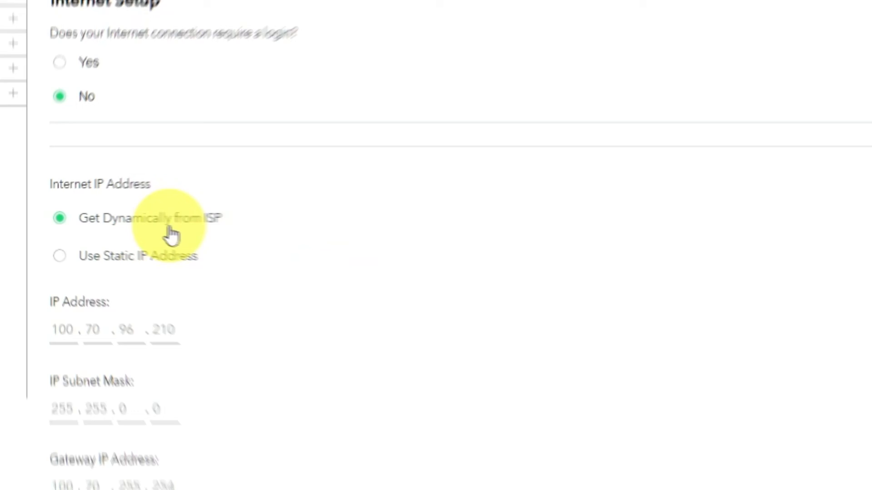
pyautogui.scroll(-3)
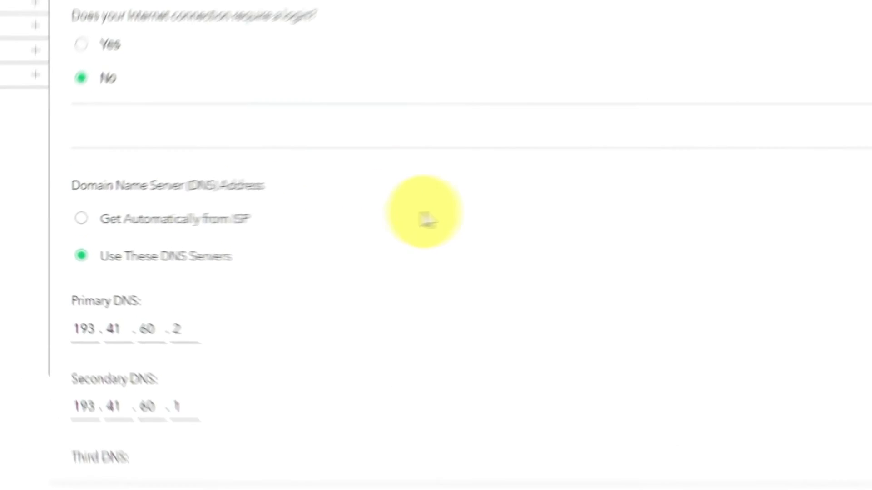
pyautogui.scroll(-3)
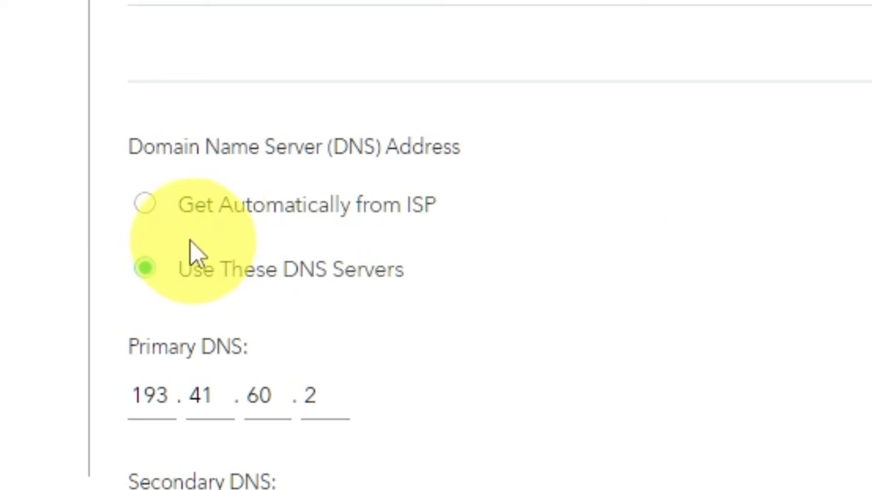
pyautogui.click(145, 204)
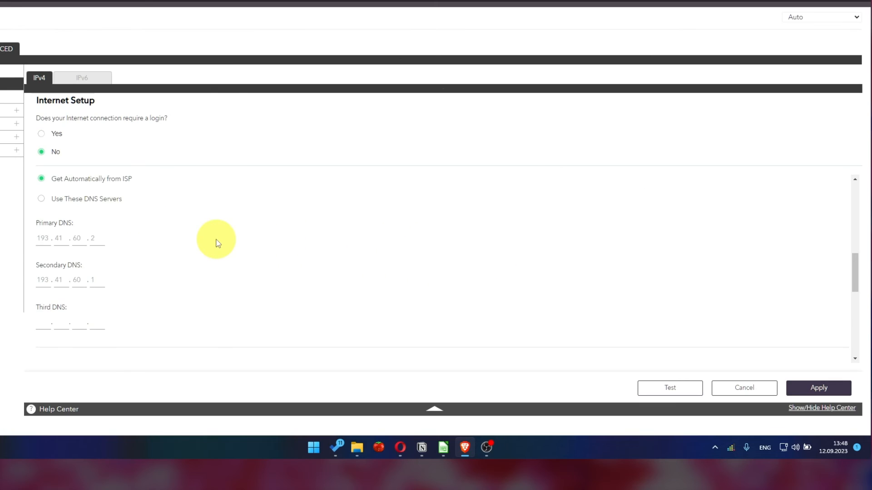
pyautogui.scroll(-3)
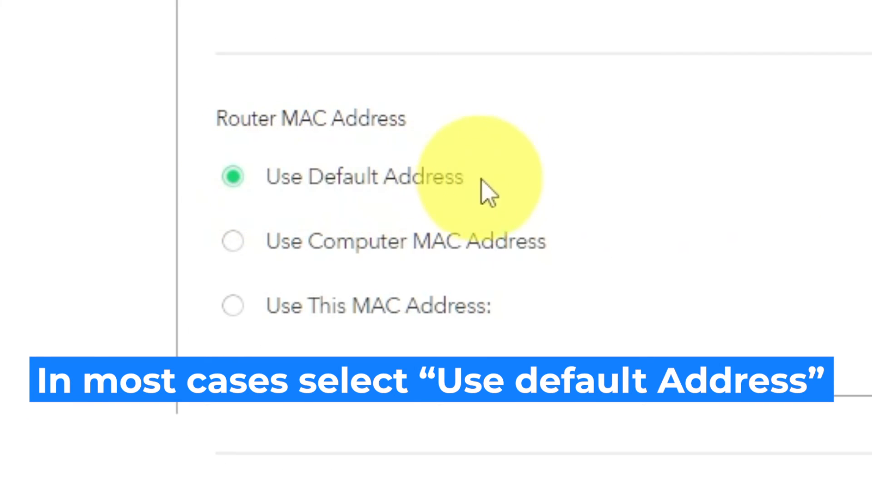
pyautogui.moveTo(739, 189)
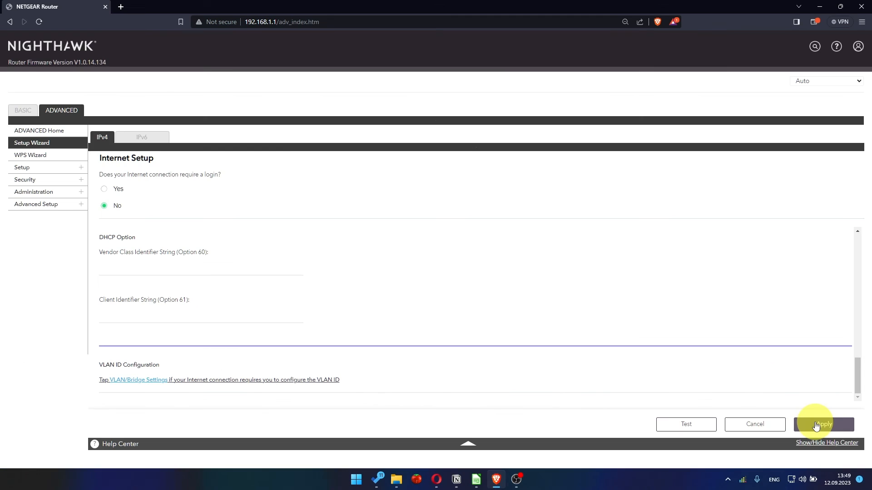
pyautogui.click(823, 424)
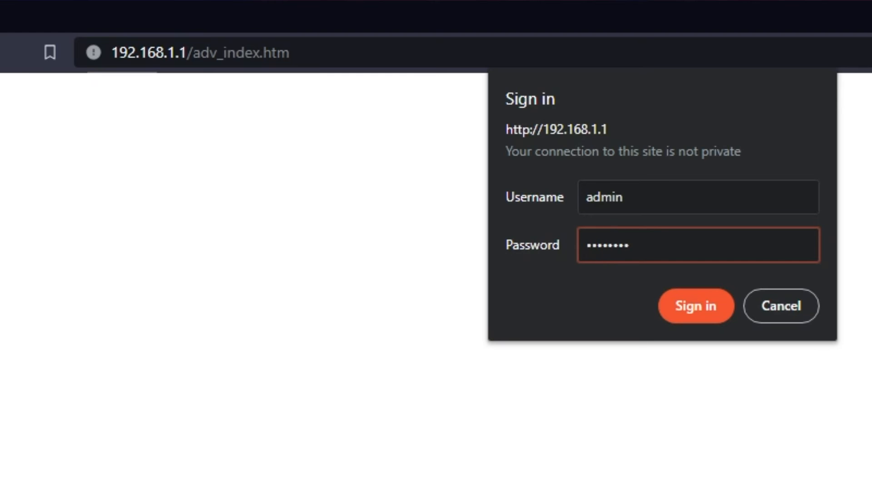
# Sign in as admin and confirm a router REBOOT from ADVANCED Home
pyautogui.click(695, 306)
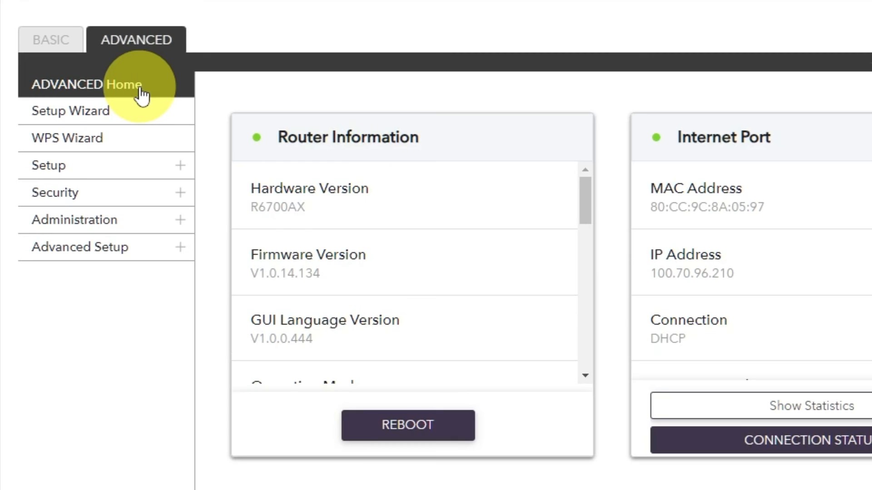
pyautogui.click(406, 425)
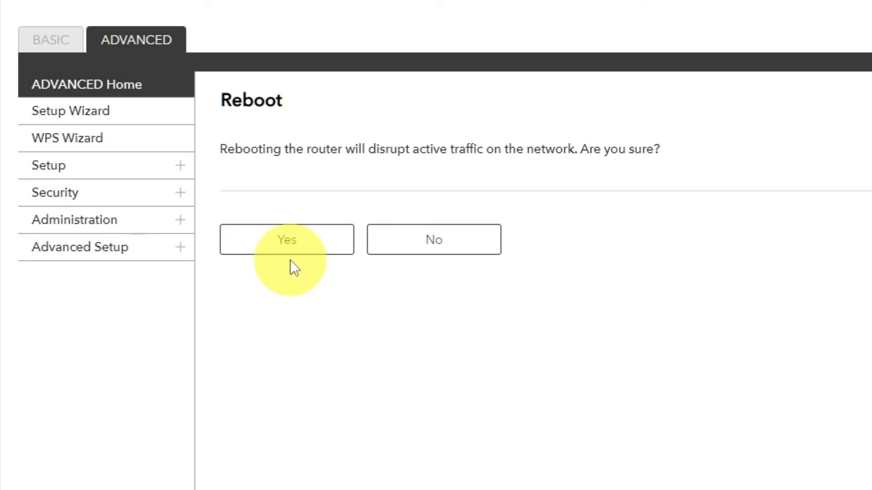
pyautogui.click(286, 239)
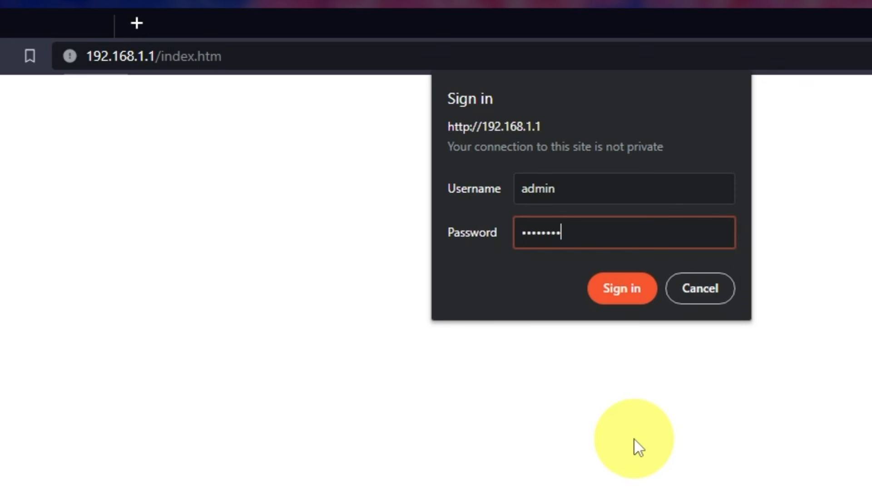
# Sign in, set Router MAC Address to 'Use Computer MAC Address' under BASIC > Internet and apply
pyautogui.click(621, 288)
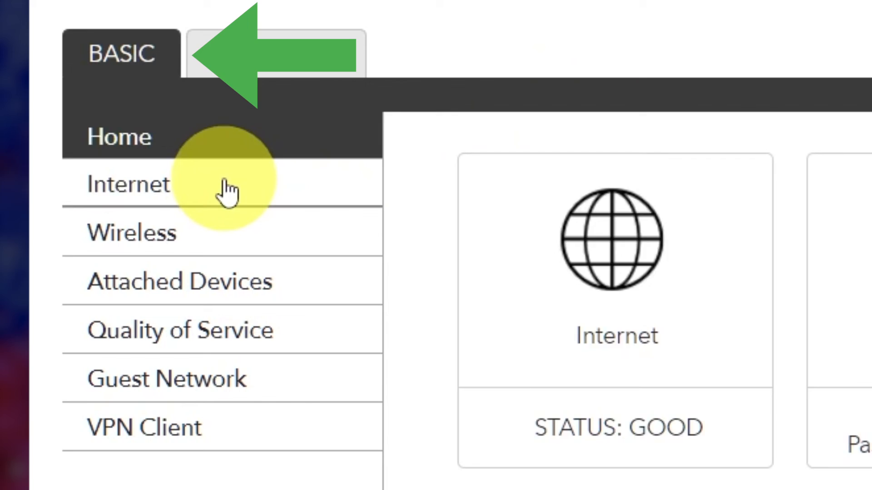
pyautogui.click(129, 185)
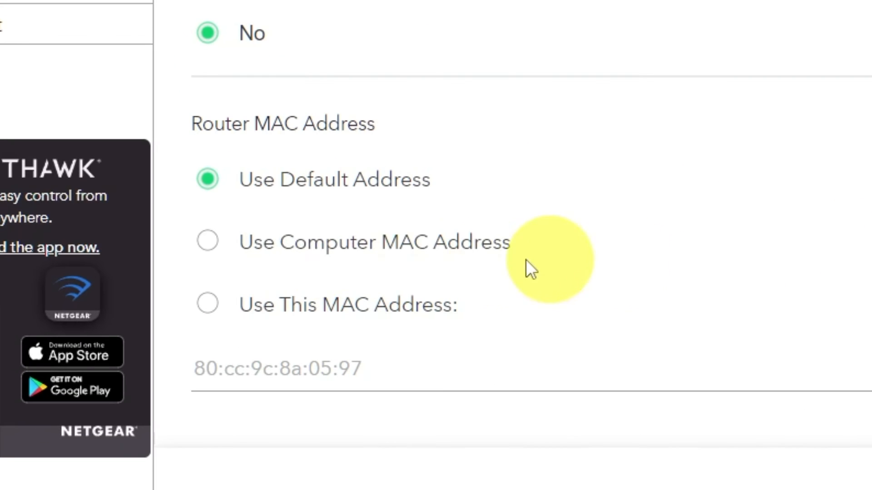
pyautogui.click(207, 241)
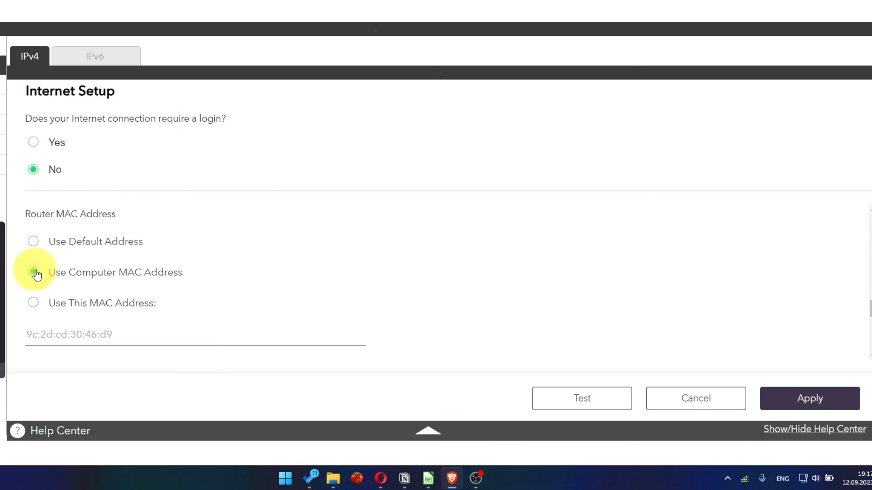
pyautogui.click(33, 271)
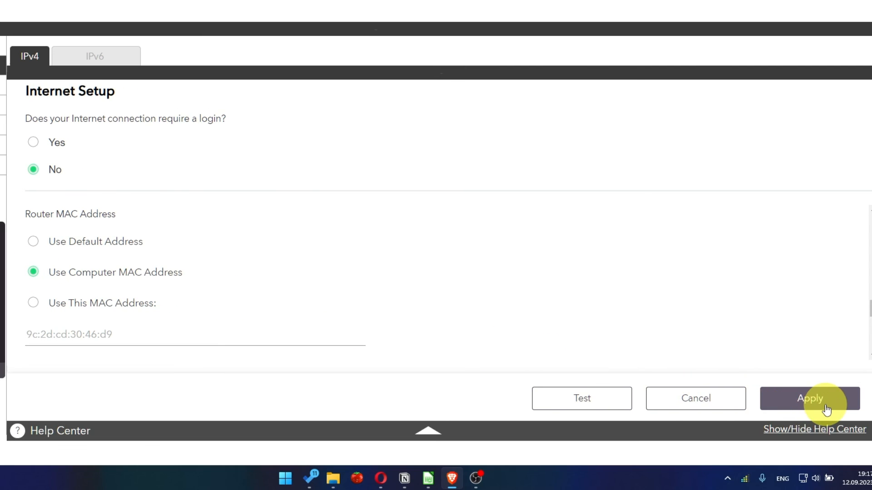
pyautogui.click(809, 398)
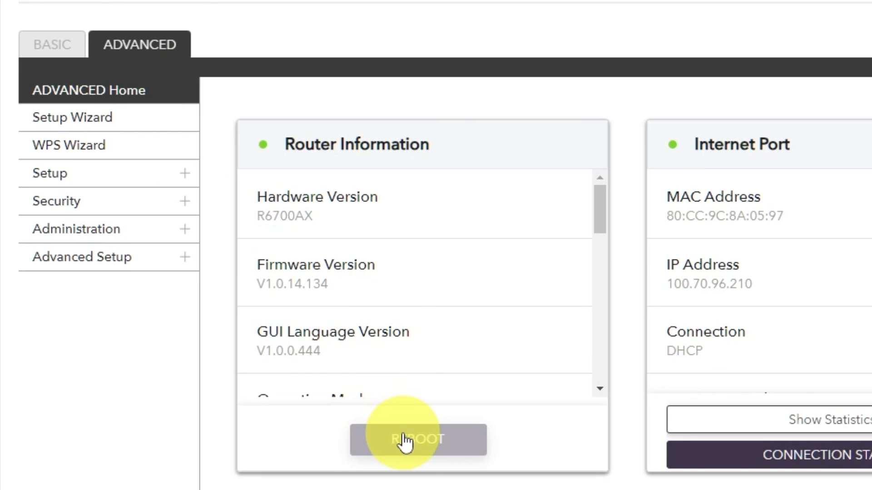
# Confirm another router REBOOT, then load 'youtube - Google Search' in a new Brave tab
pyautogui.click(418, 440)
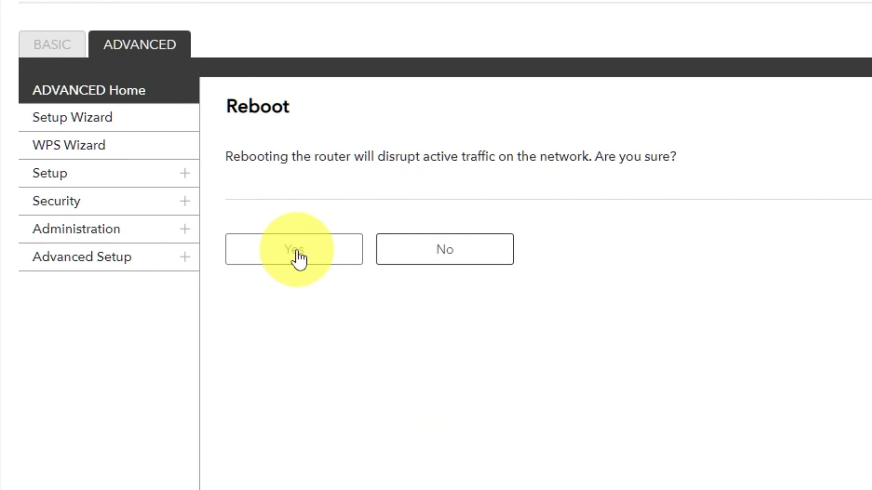
pyautogui.click(293, 249)
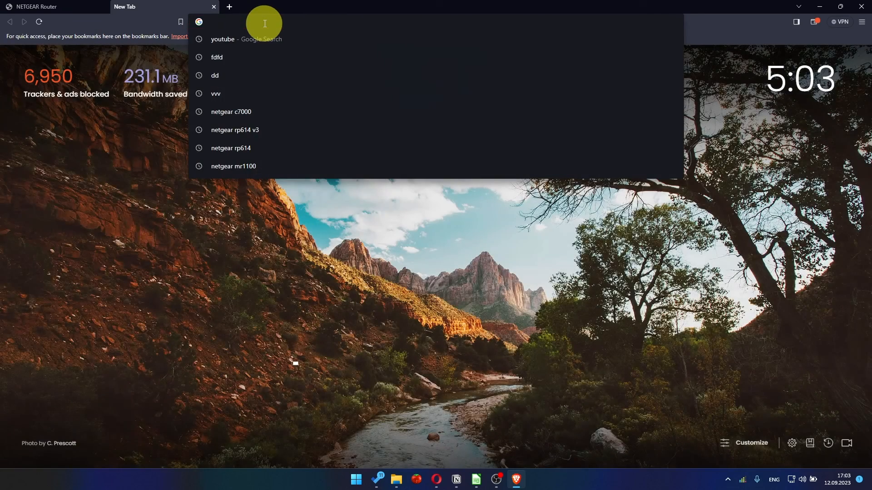
pyautogui.click(222, 39)
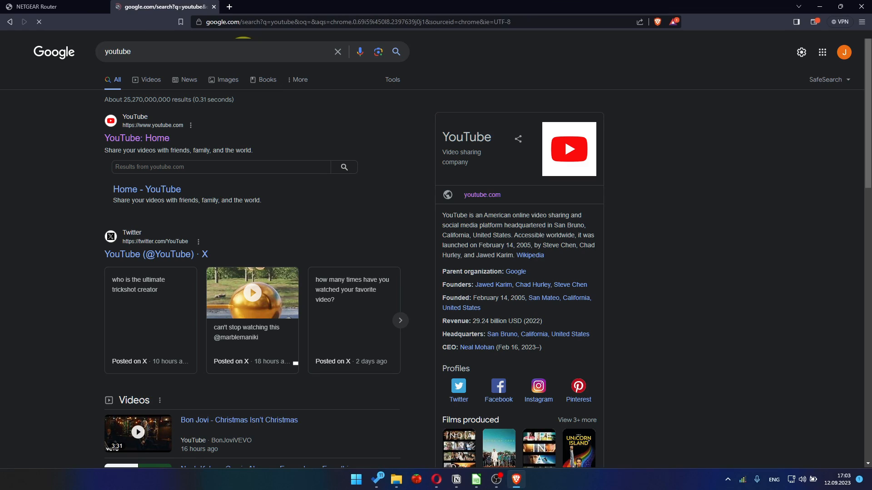